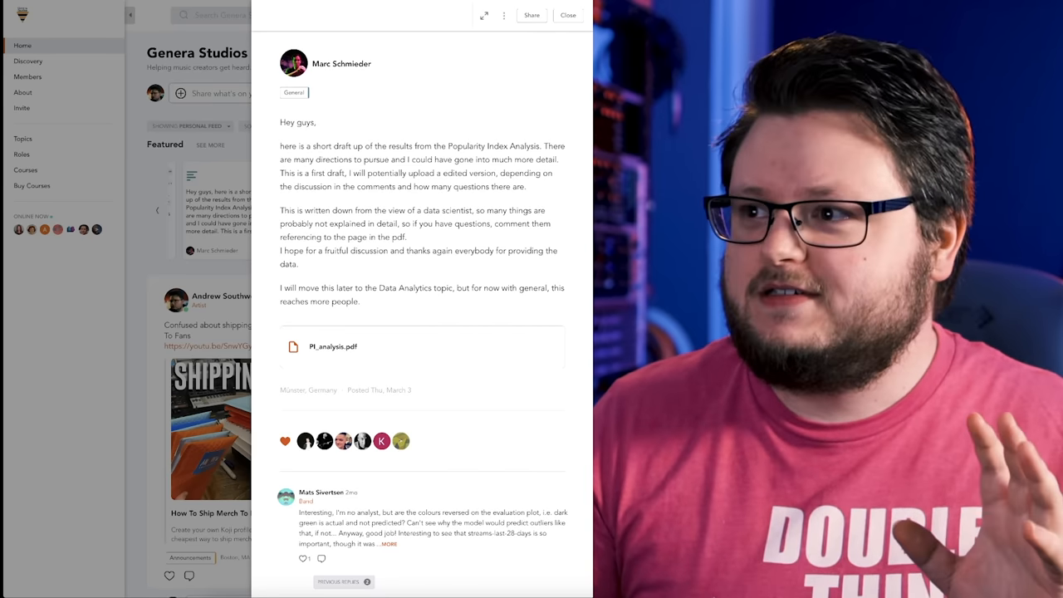
Open the PI_analysis.pdf attachment from the Popularity Index Analysis post.
click(324, 346)
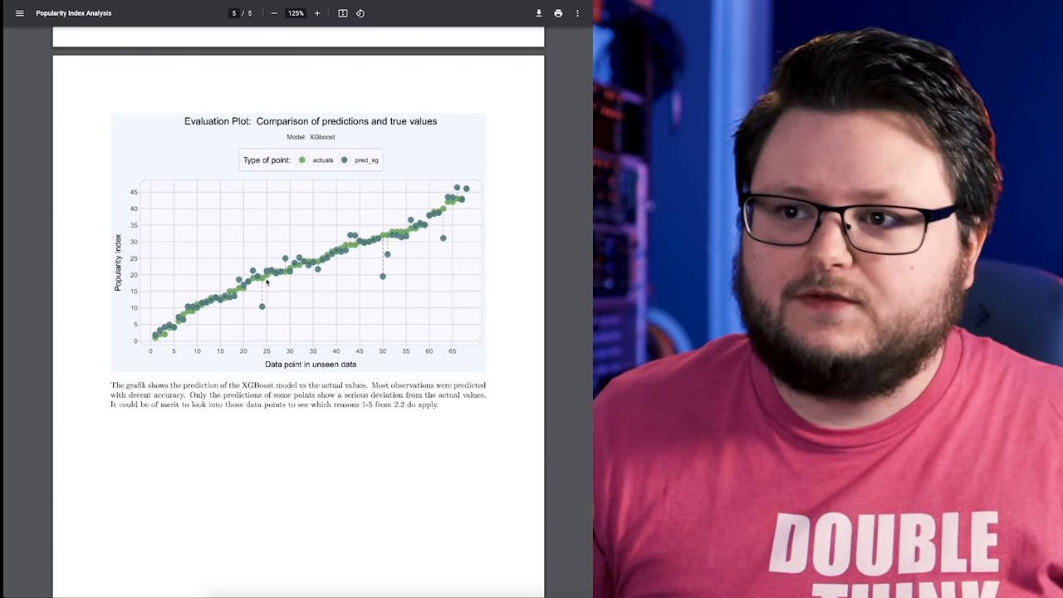
Zoom the Evaluation Plot in twice to 175%, then zoom back out.
click(318, 14)
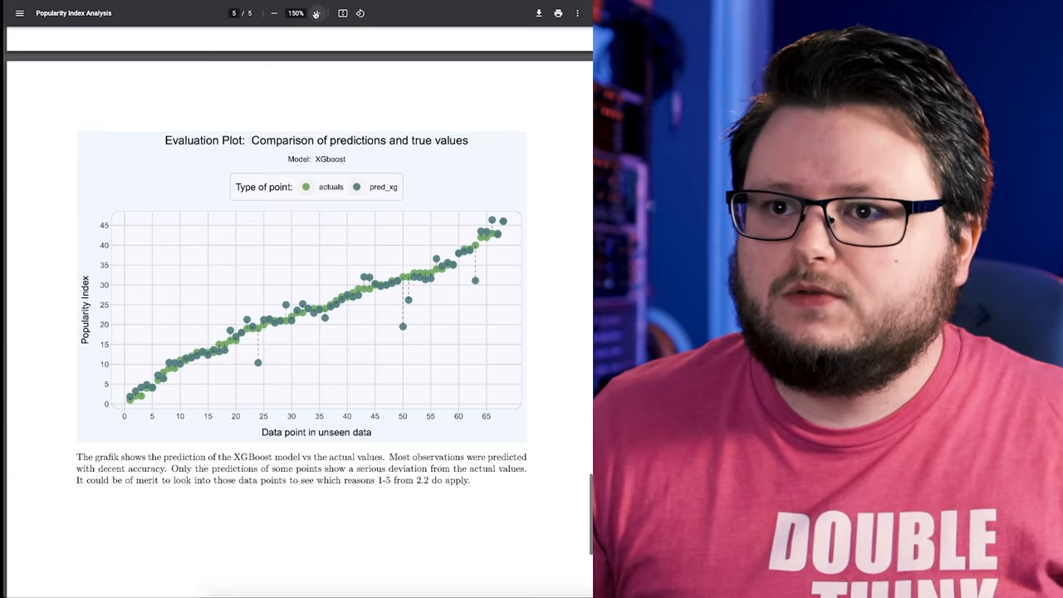
click(318, 13)
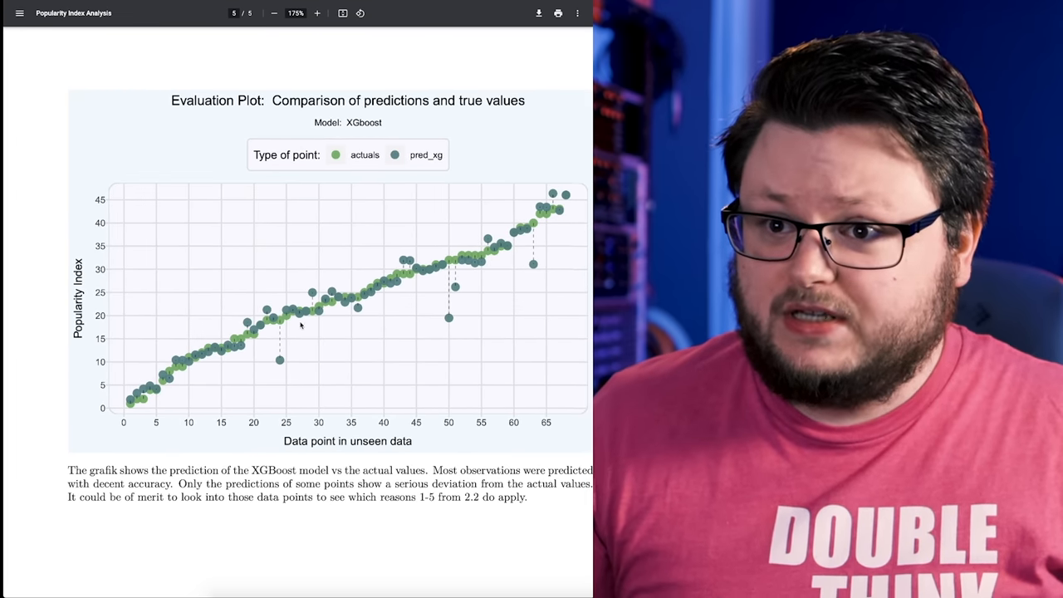
mouse_move(531, 261)
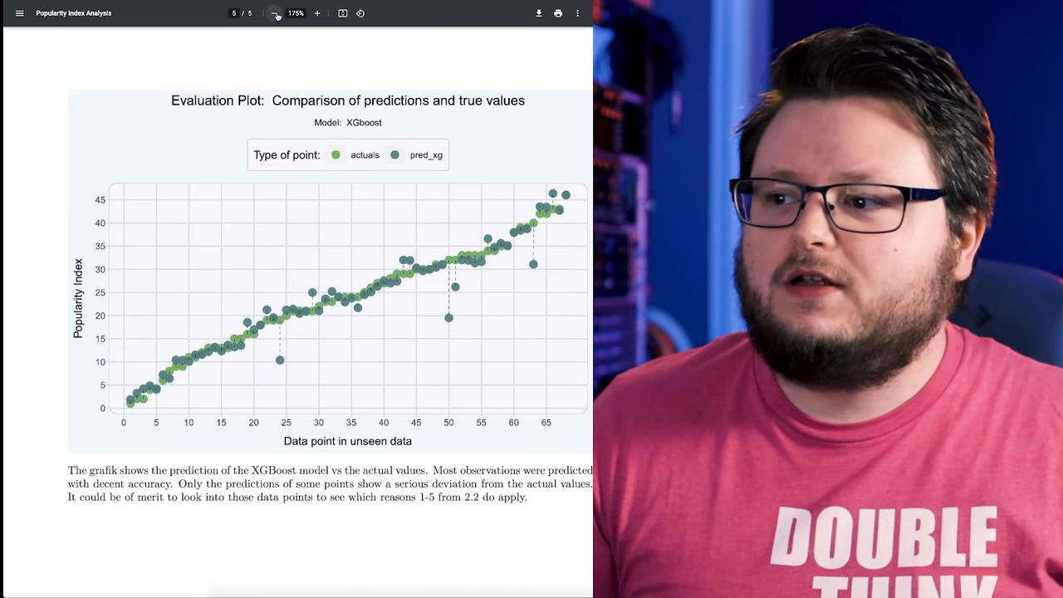
click(273, 13)
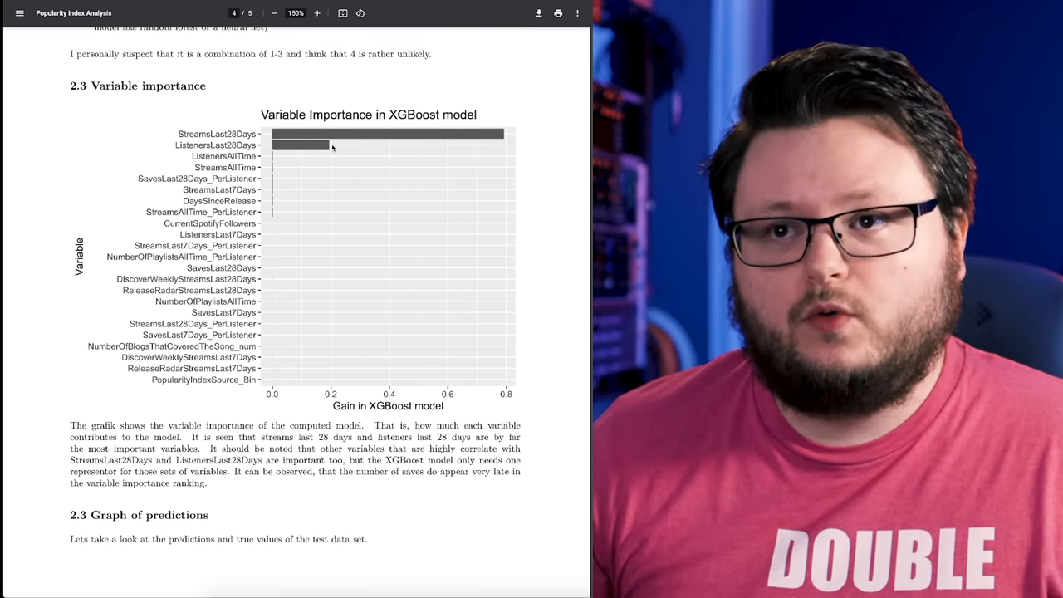
mouse_move(482, 145)
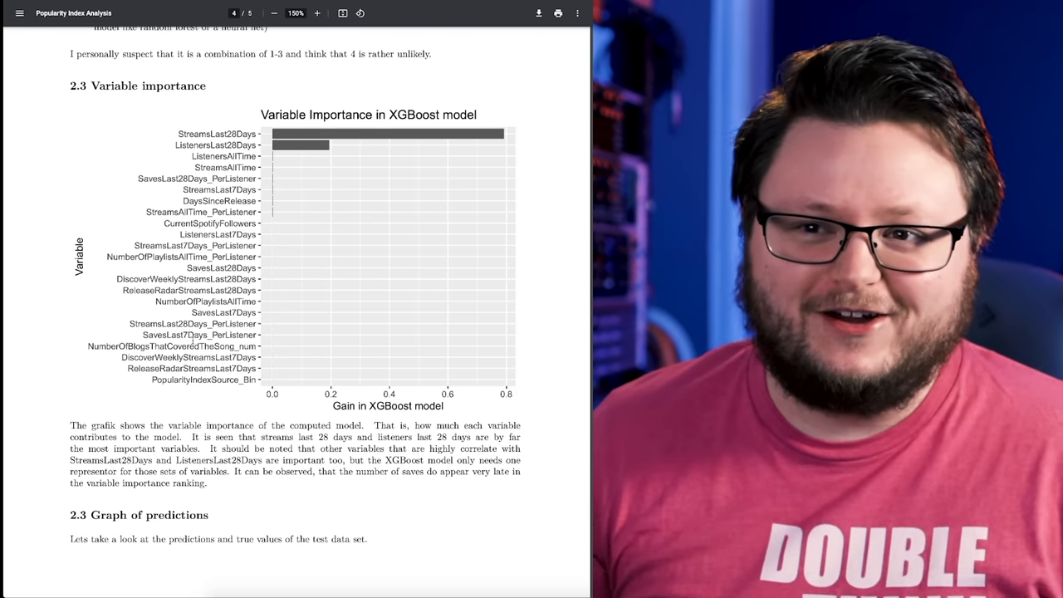
mouse_move(327, 160)
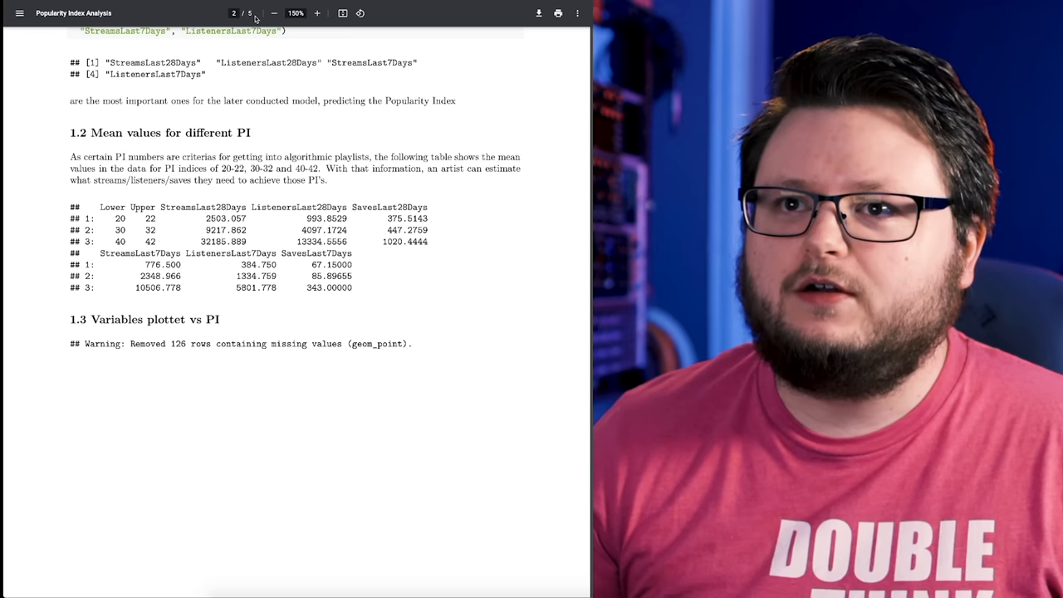
Zoom to 175% and select rows of the mean values table for PI ranges 20-22, 30-32, 40-42.
click(335, 13)
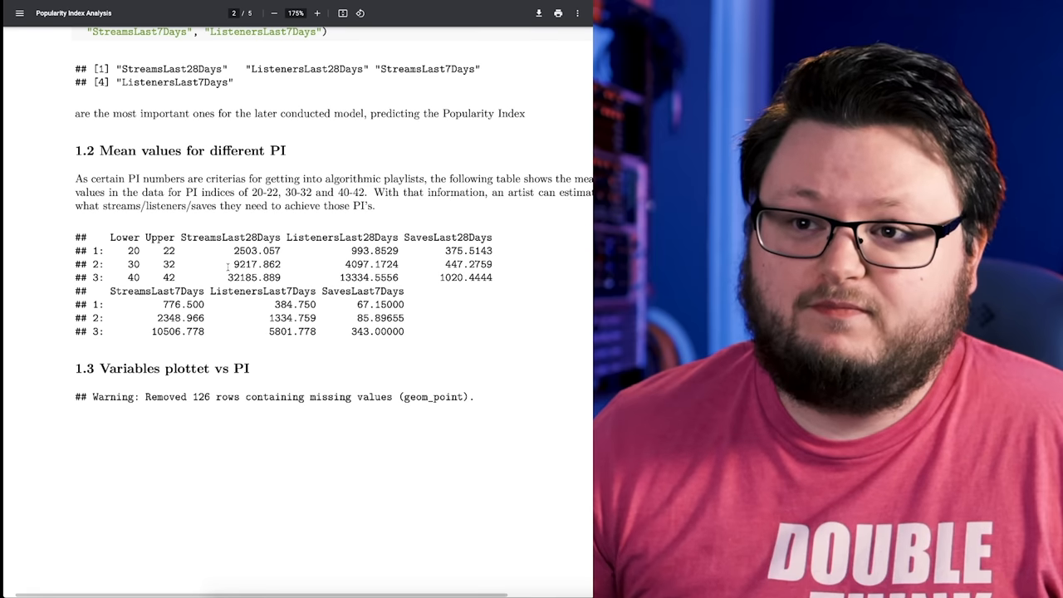
drag(231, 264, 498, 264)
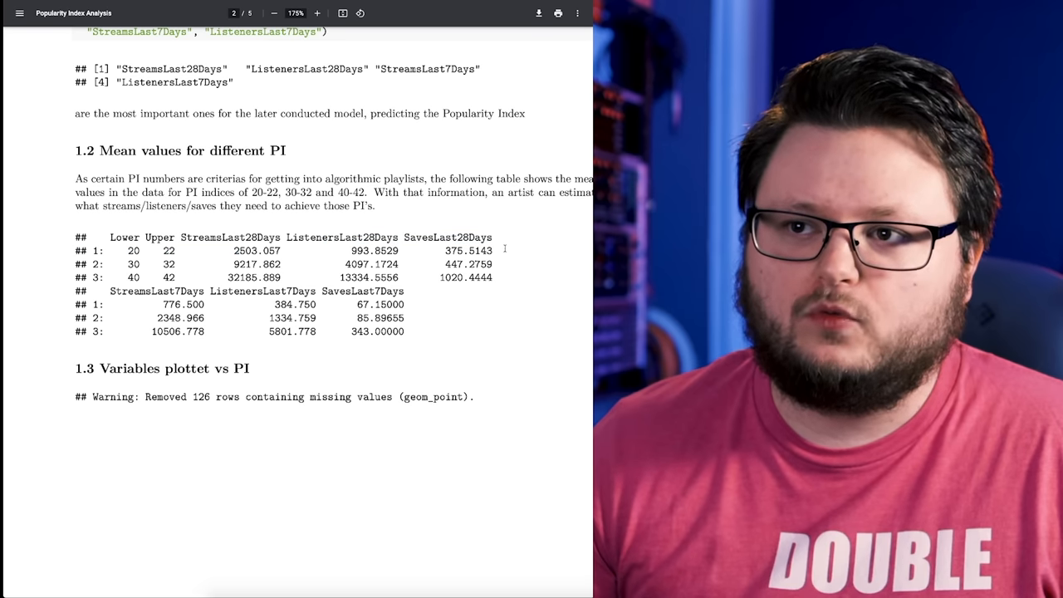
drag(233, 250, 494, 250)
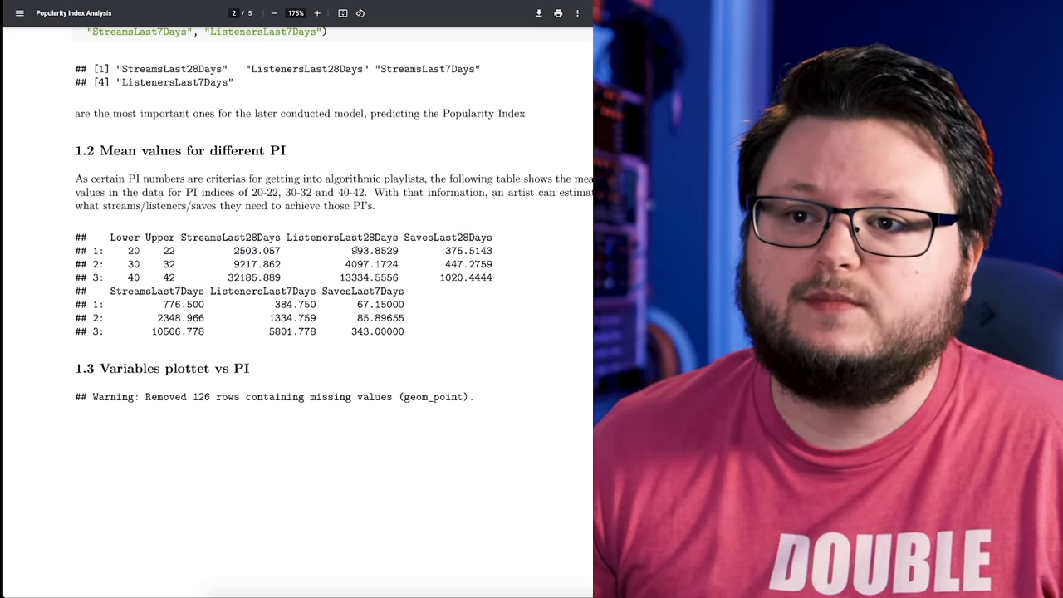
double_click(450, 250)
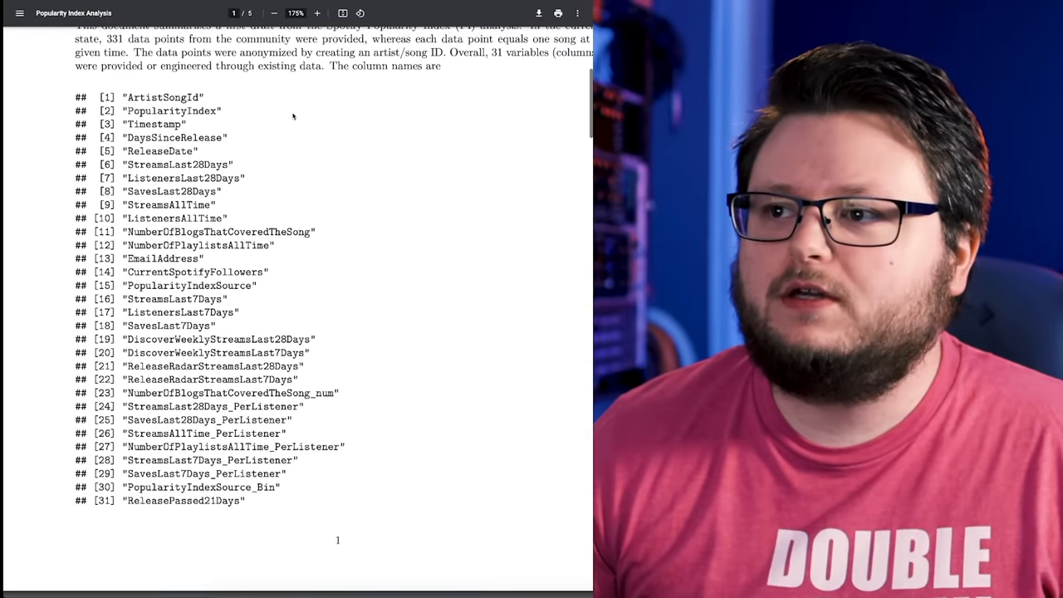
mouse_move(221, 156)
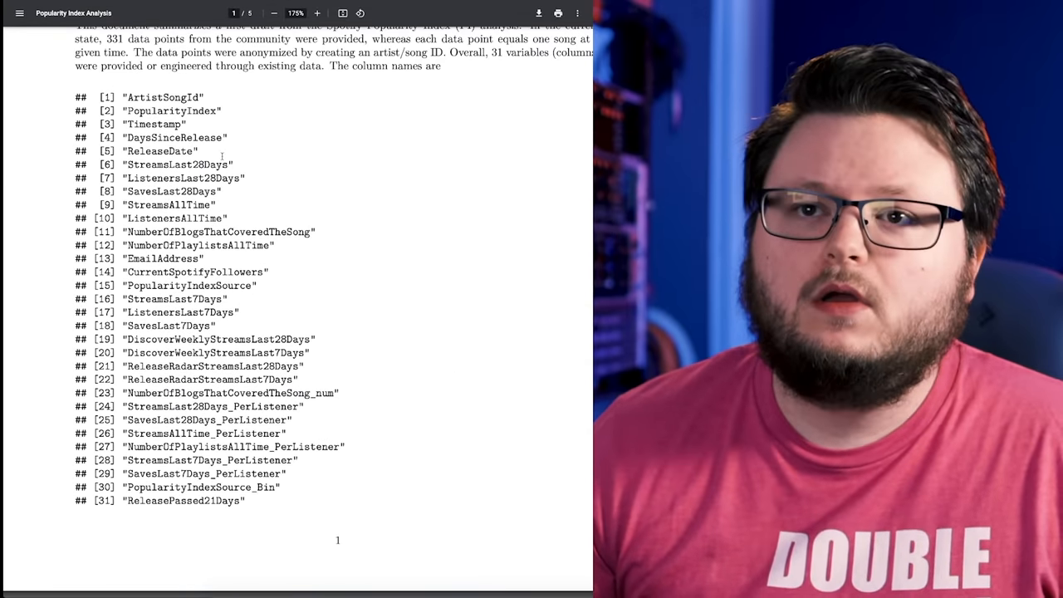
mouse_move(225, 137)
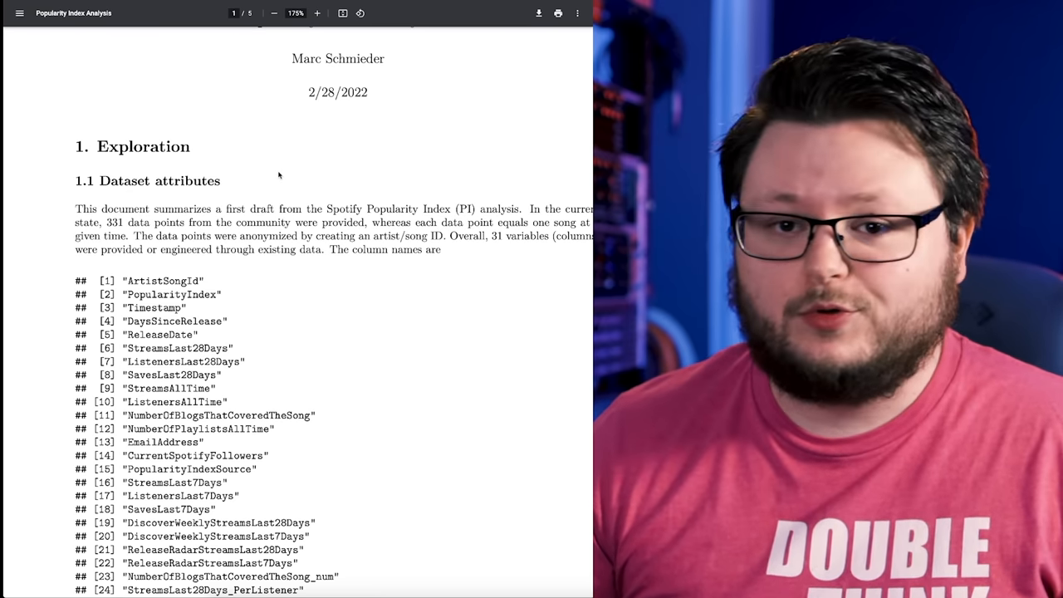
mouse_move(452, 89)
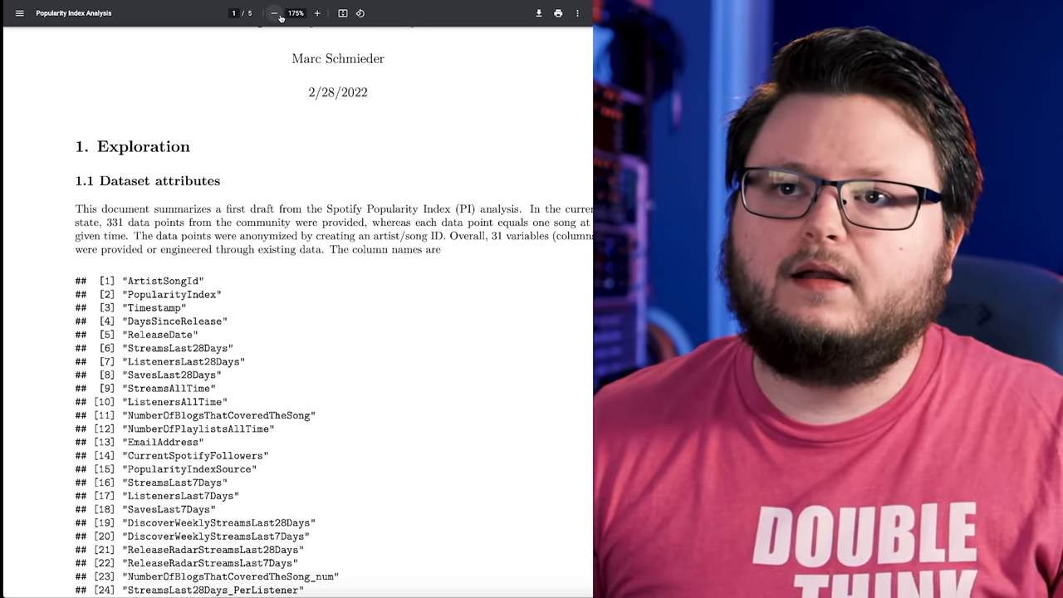
mouse_move(278, 14)
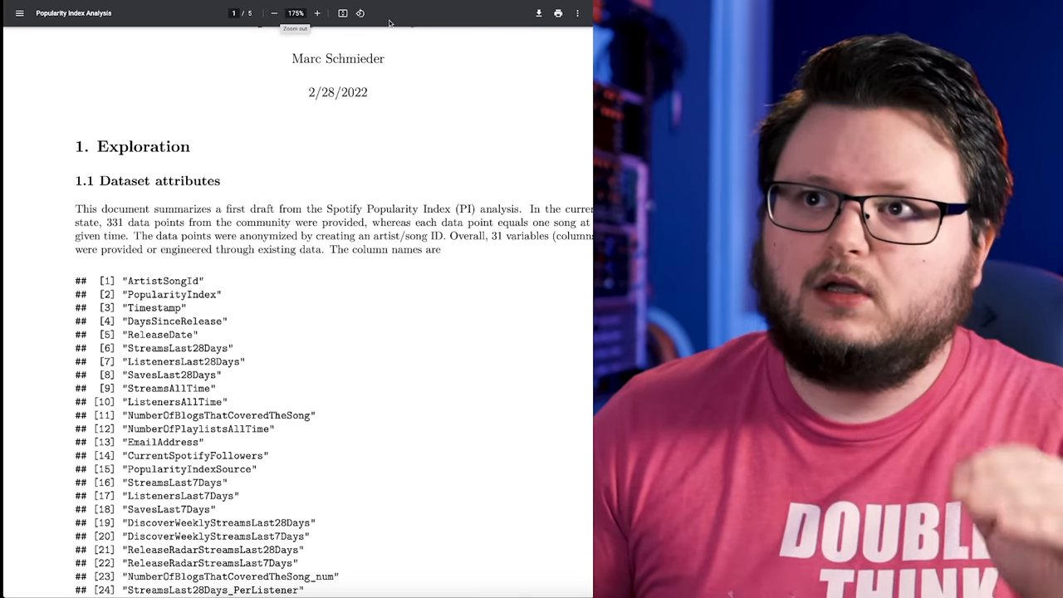
Scroll down through the dataset attributes toward the Pop vs. DW spreadsheet view.
scroll(down, 3)
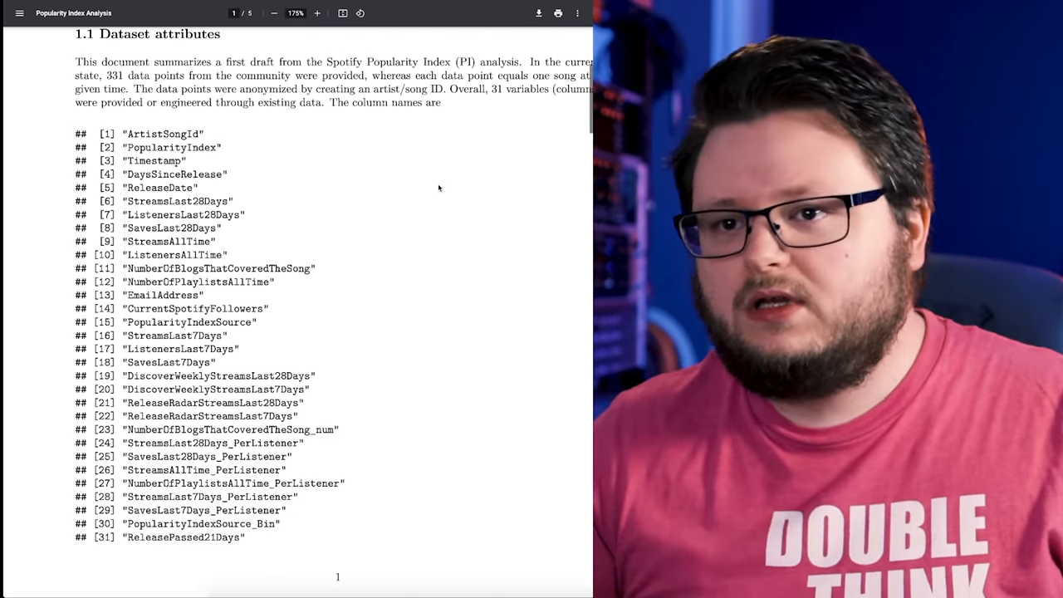
scroll(down, 3)
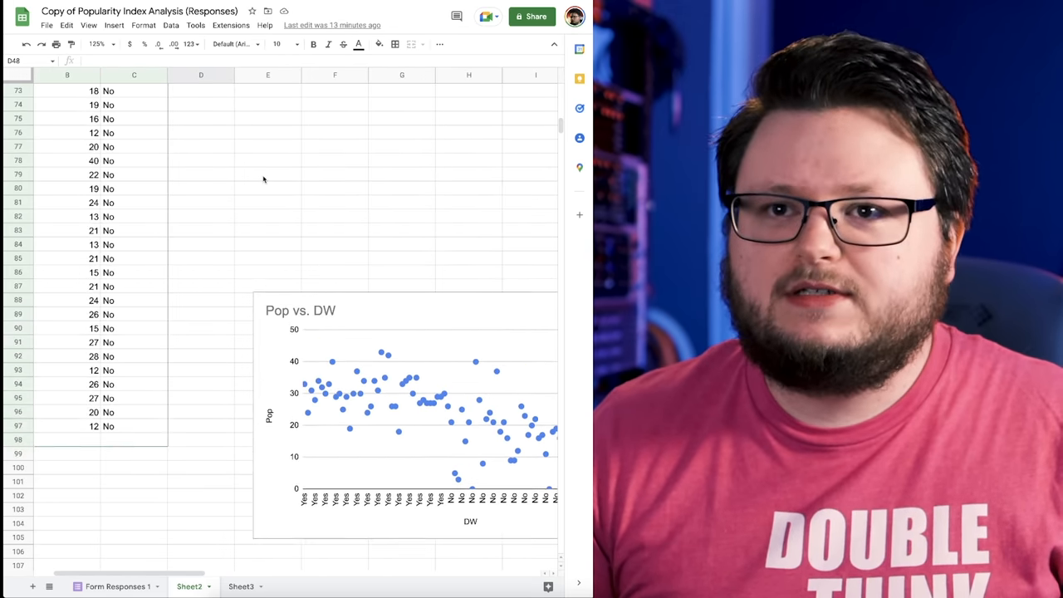
scroll(up, 3)
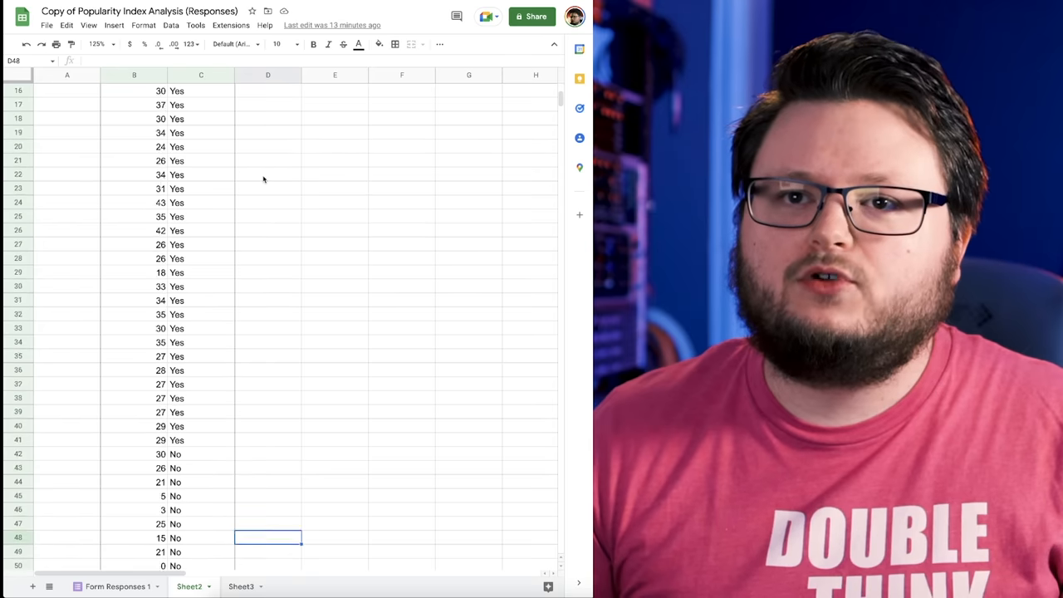
scroll(down, 3)
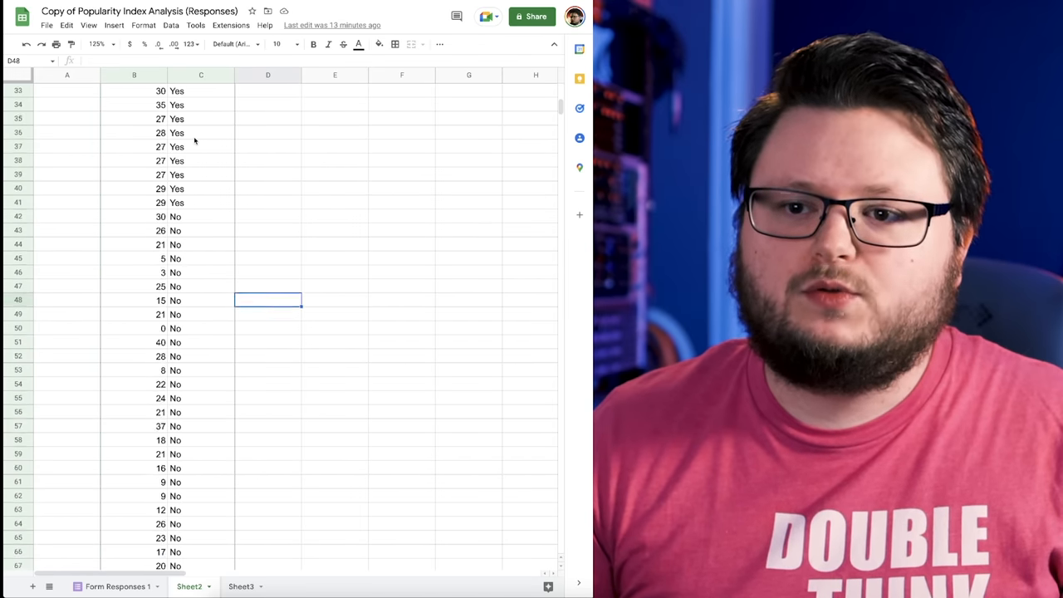
scroll(down, 3)
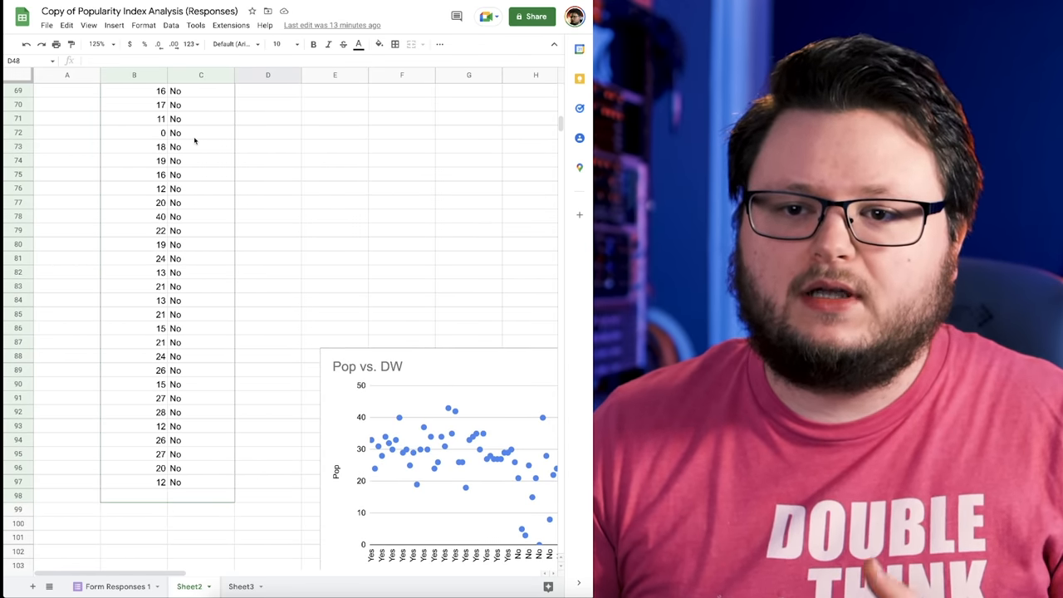
mouse_move(127, 481)
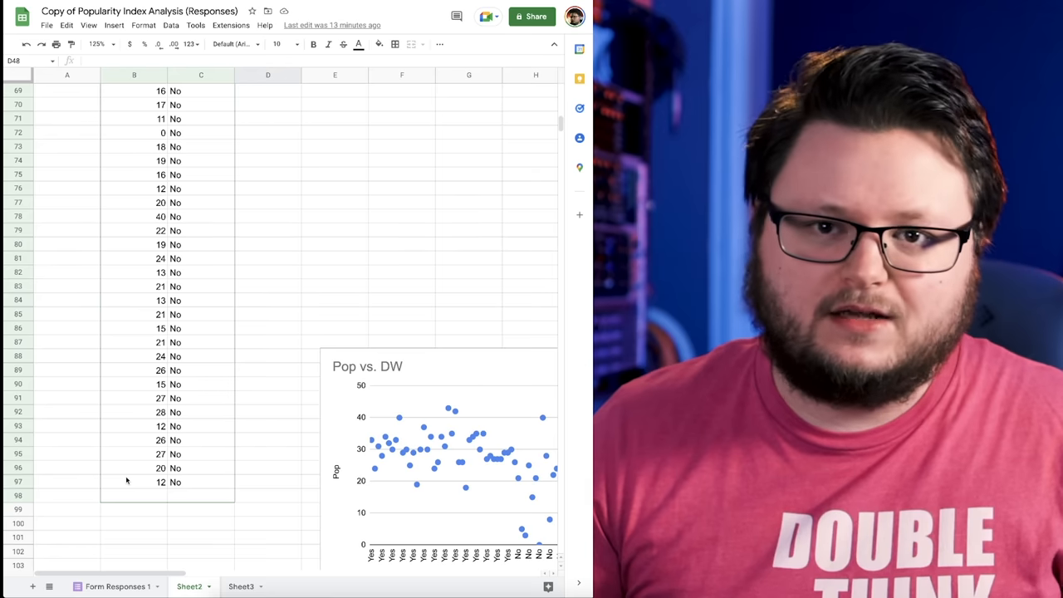
click(134, 482)
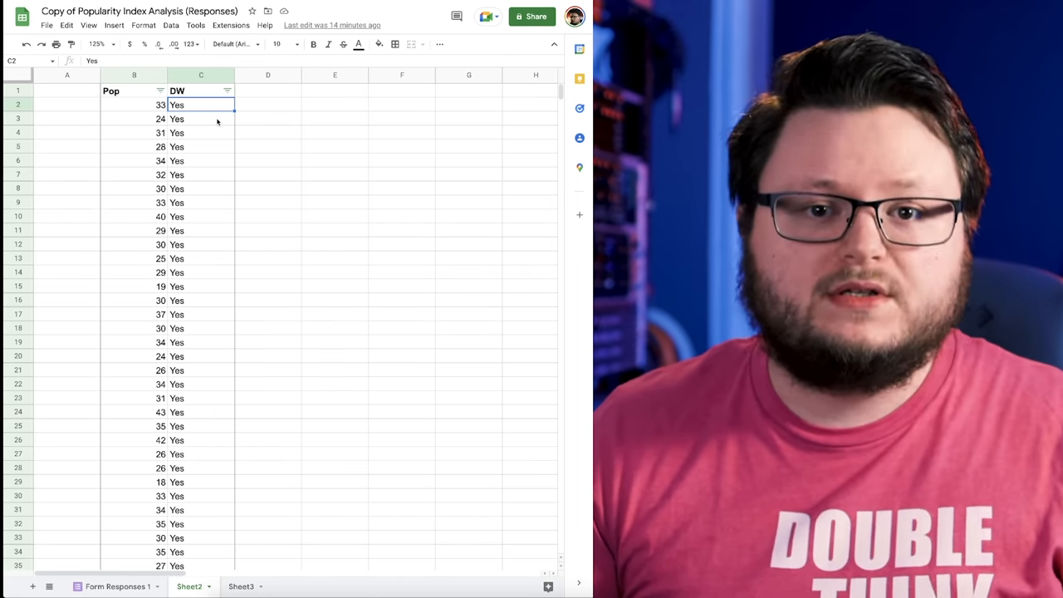
click(133, 104)
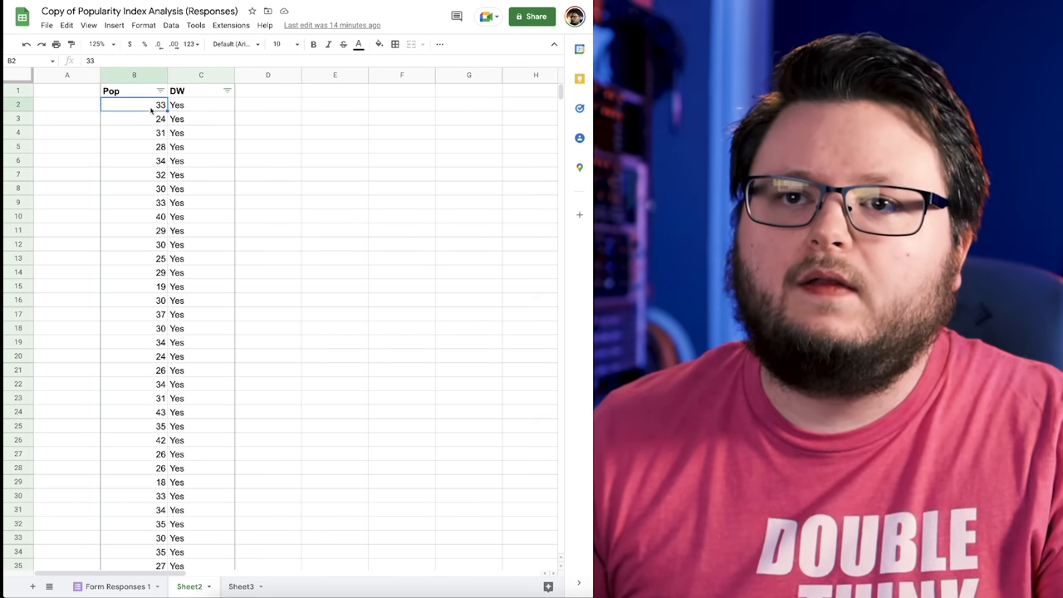
scroll(down, 3)
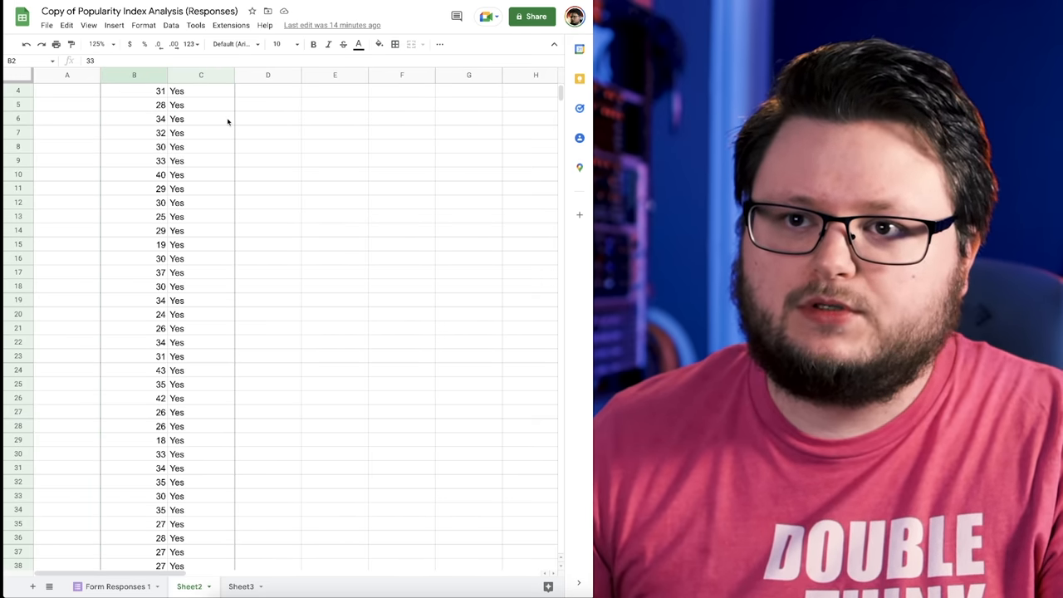
scroll(down, 3)
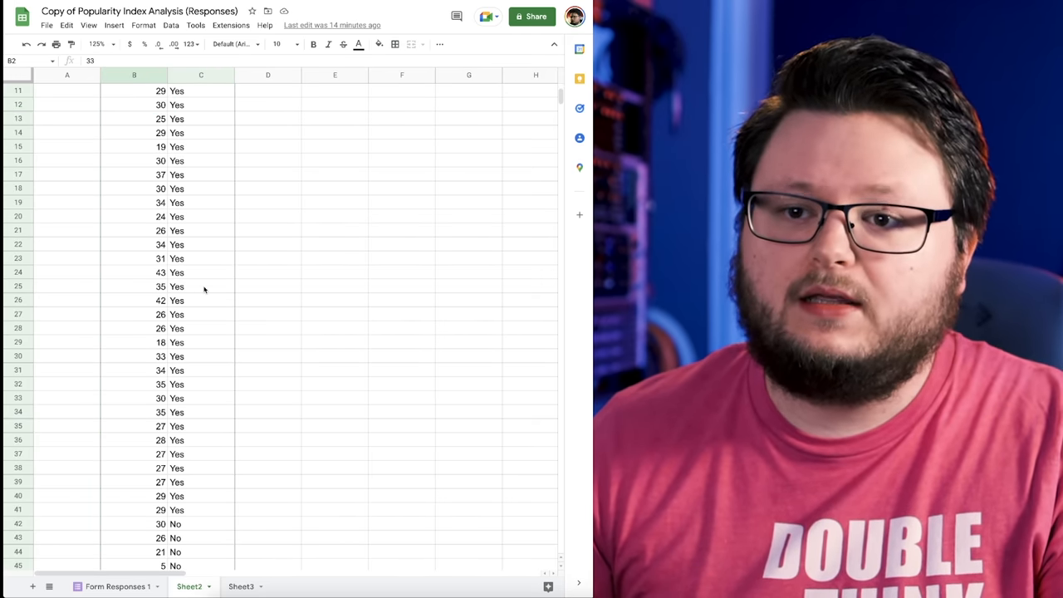
scroll(down, 3)
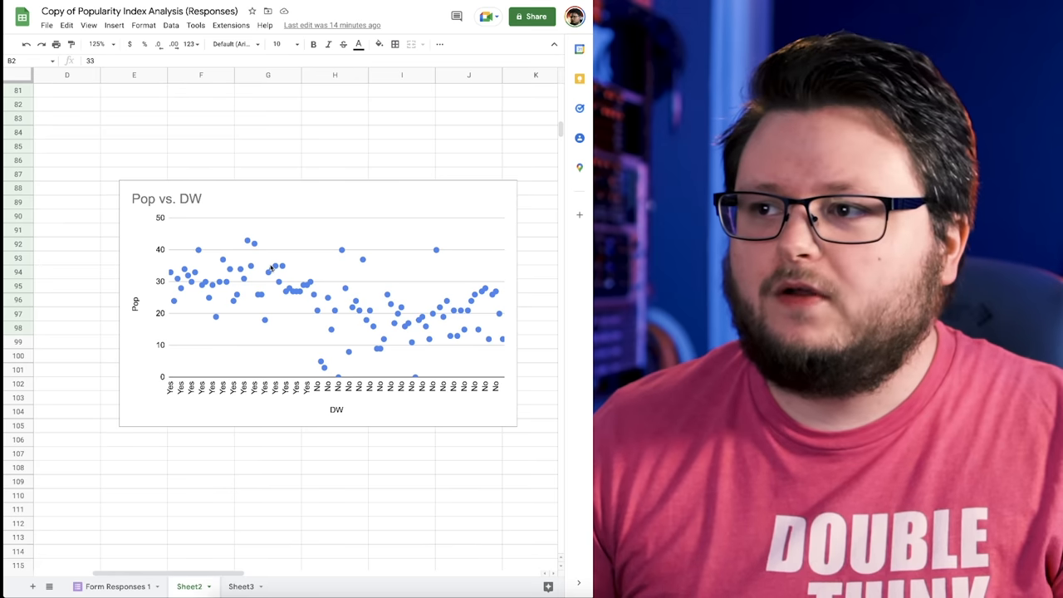
mouse_move(279, 341)
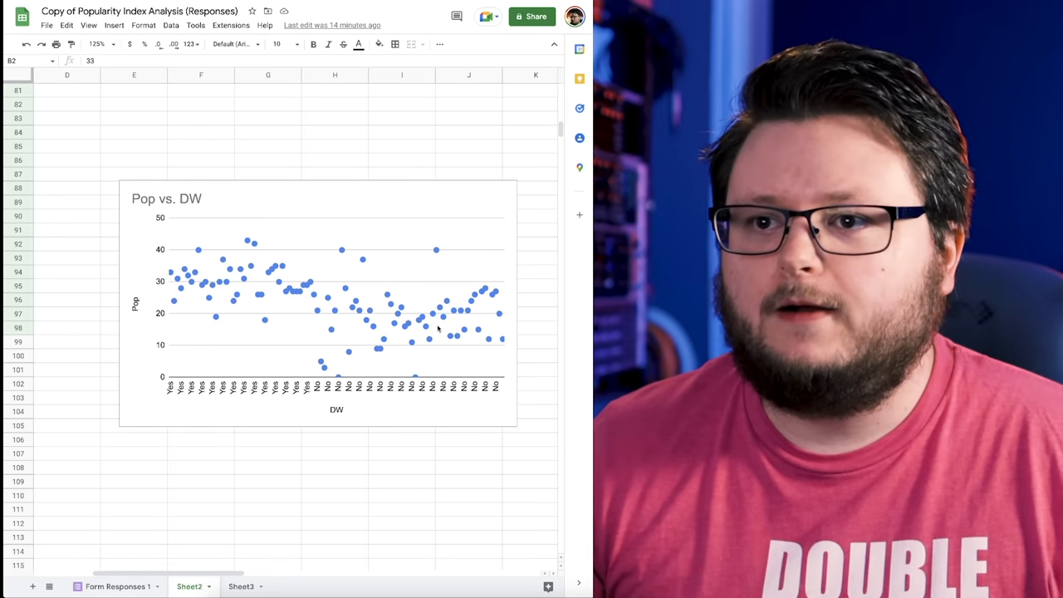
scroll(down, 3)
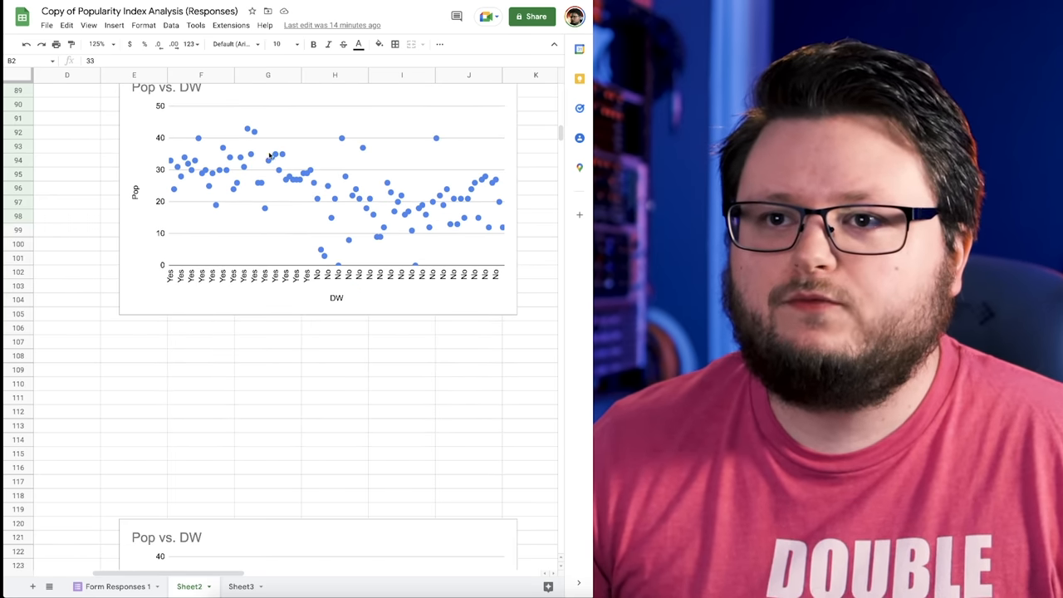
scroll(down, 3)
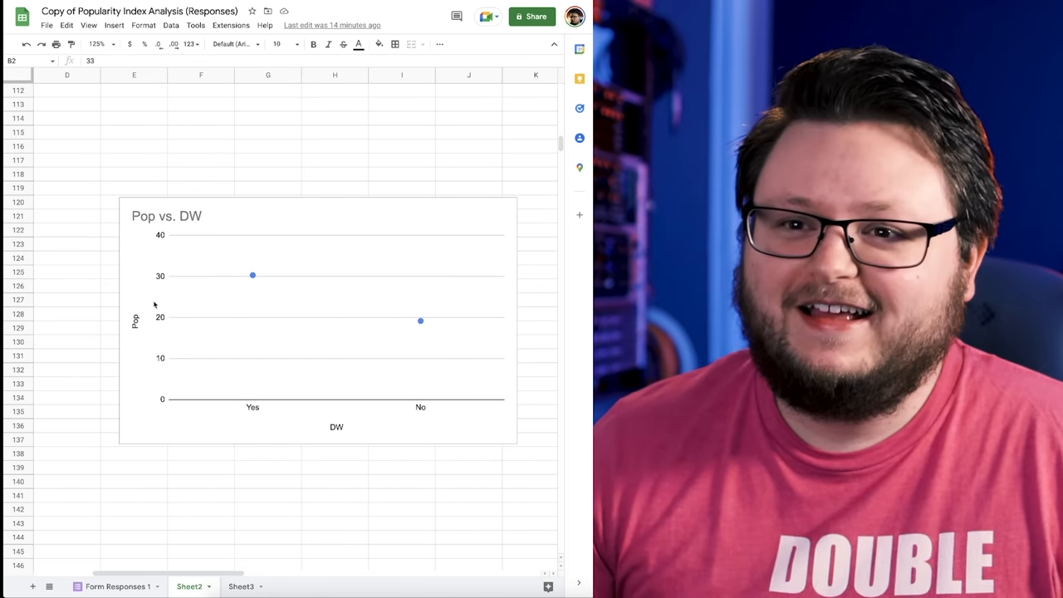
mouse_move(418, 354)
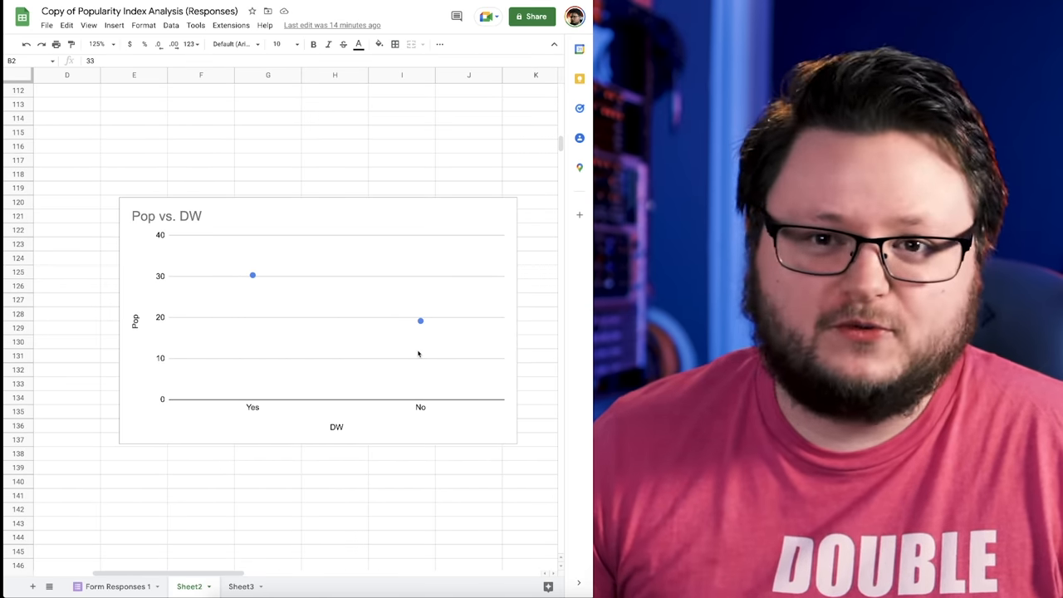